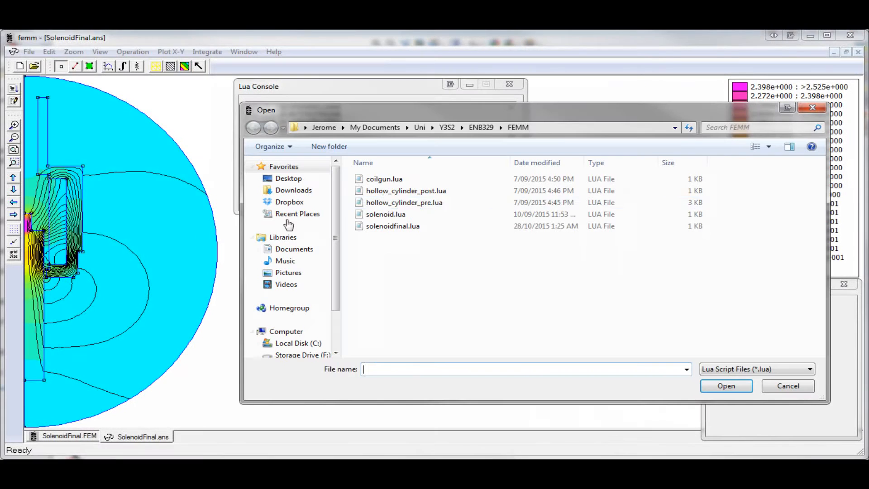
Step: Run the selected solenoid Lua script so it begins solving the temporary model
click(725, 386)
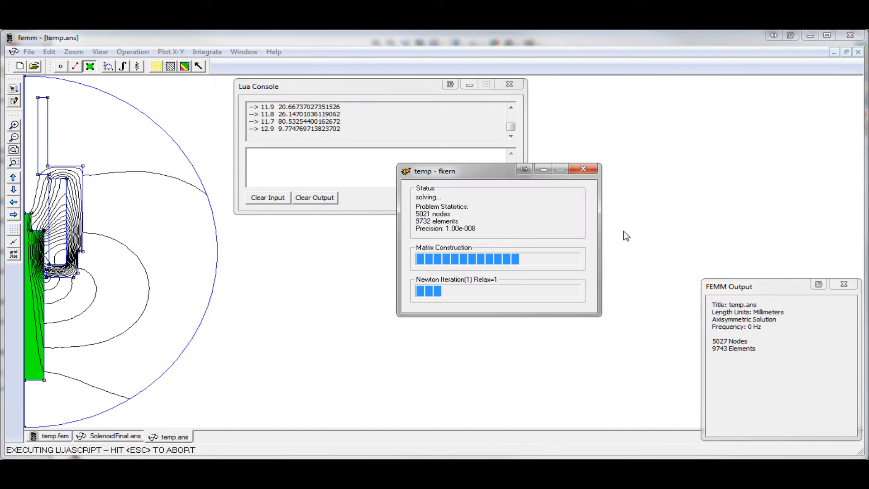